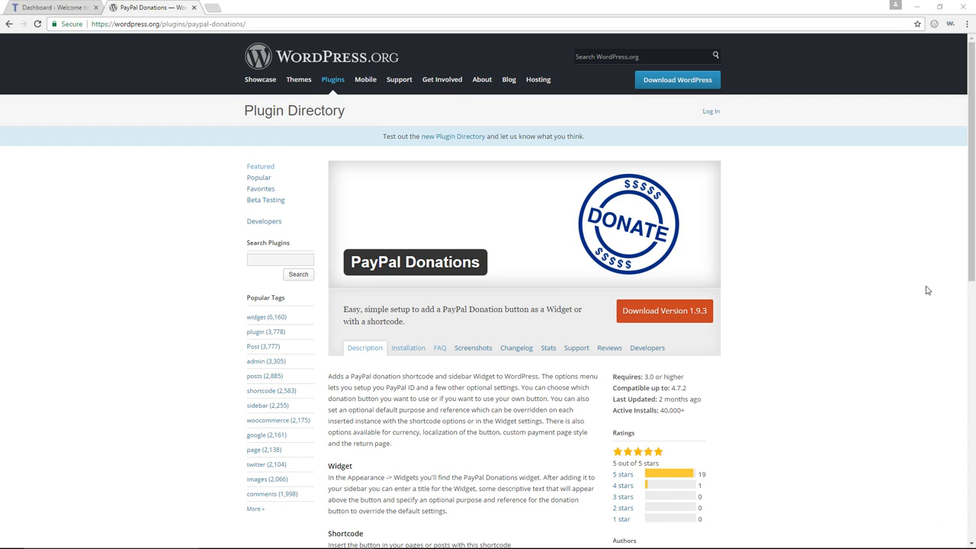
pyautogui.moveTo(855, 318)
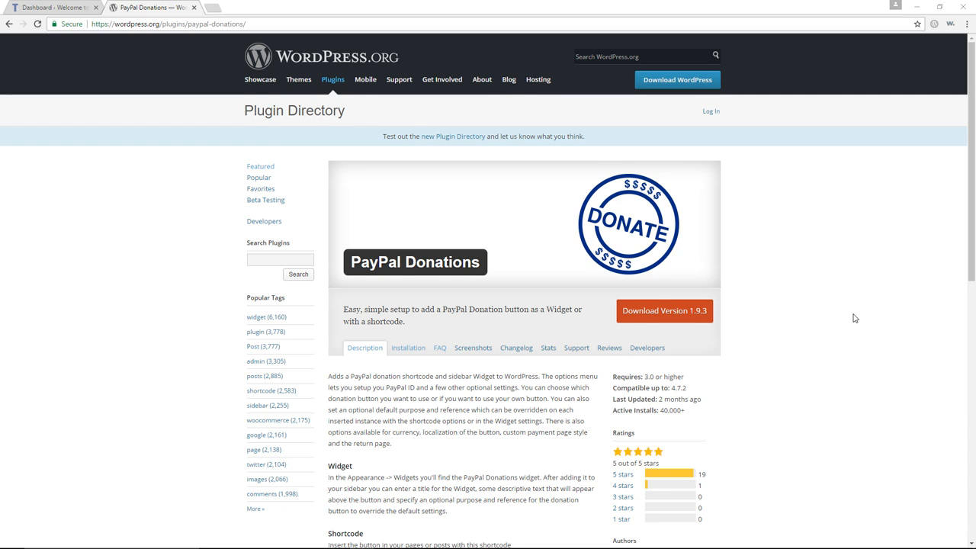
# Finish reading the PayPal Donations plugin listing, then go to Settings > PayPal Donations in the dashboard
pyautogui.scroll(-3)
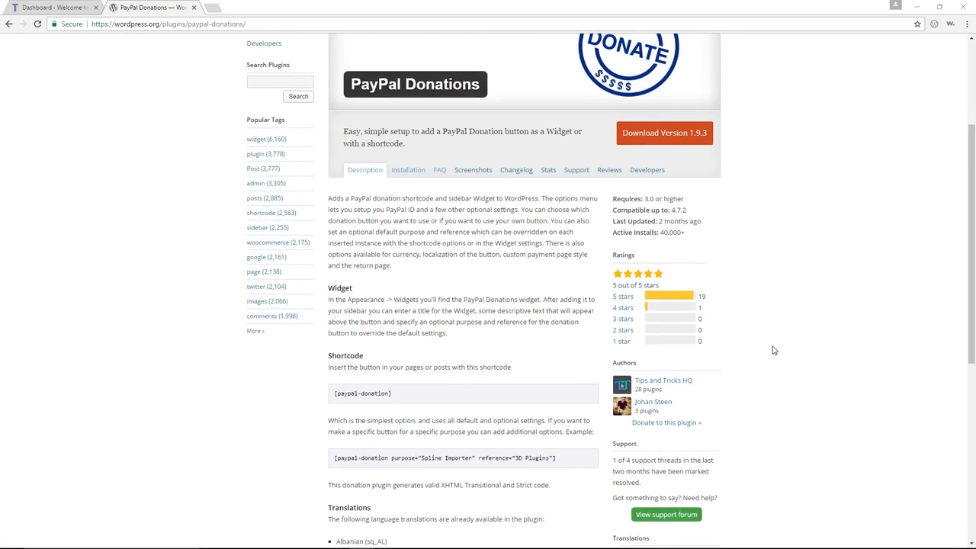
pyautogui.scroll(-3)
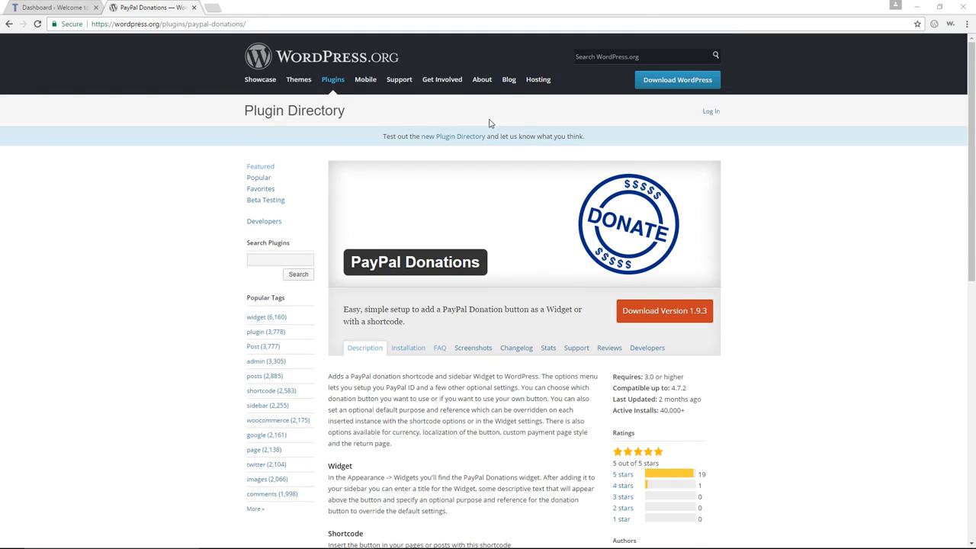
pyautogui.click(49, 7)
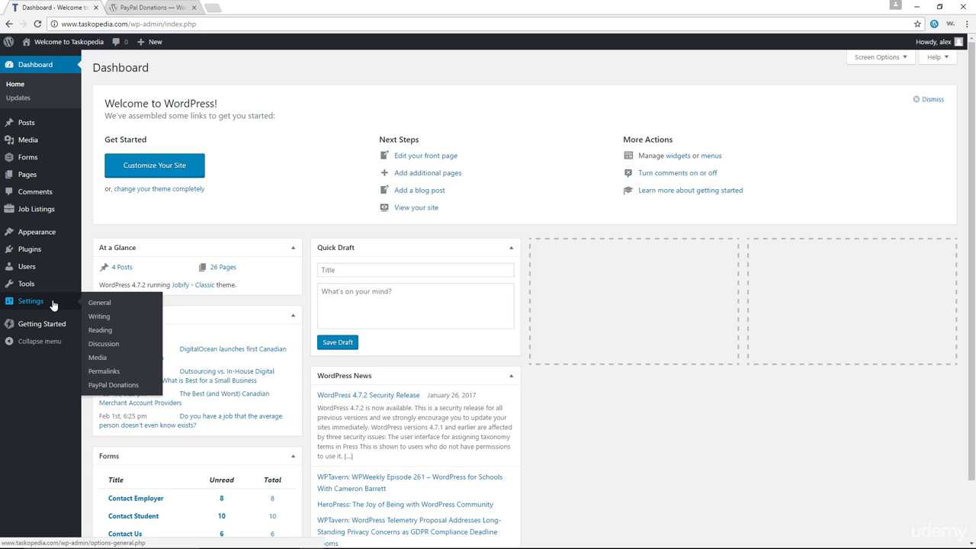
pyautogui.click(112, 384)
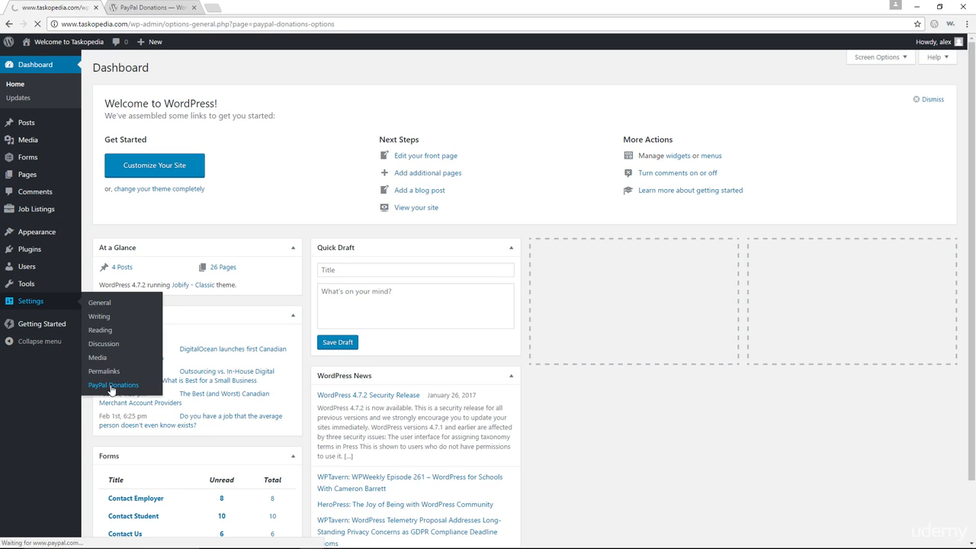
# Load the PayPal Donations General tab with its account setup, optional settings and default fields
pyautogui.click(113, 385)
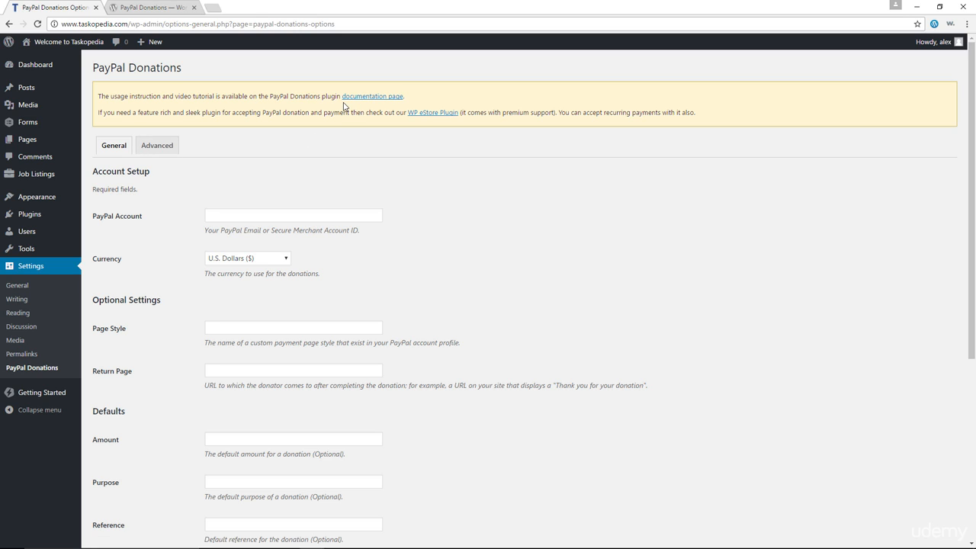
pyautogui.moveTo(408, 150)
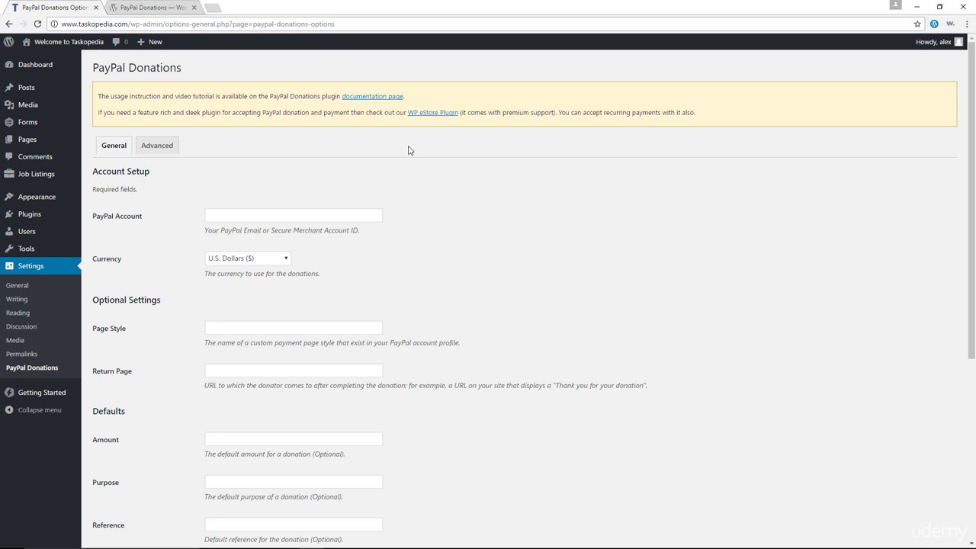
pyautogui.moveTo(450, 131)
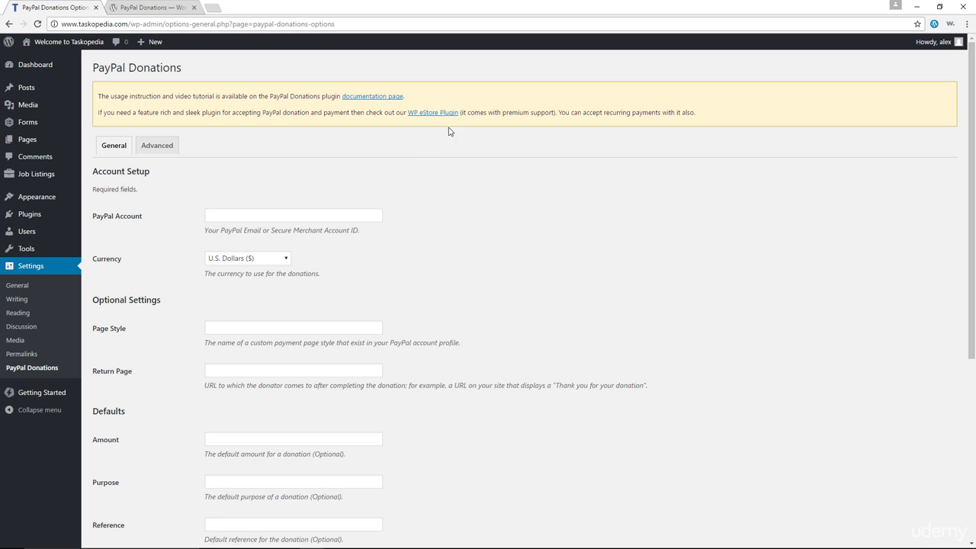
pyautogui.moveTo(429, 124)
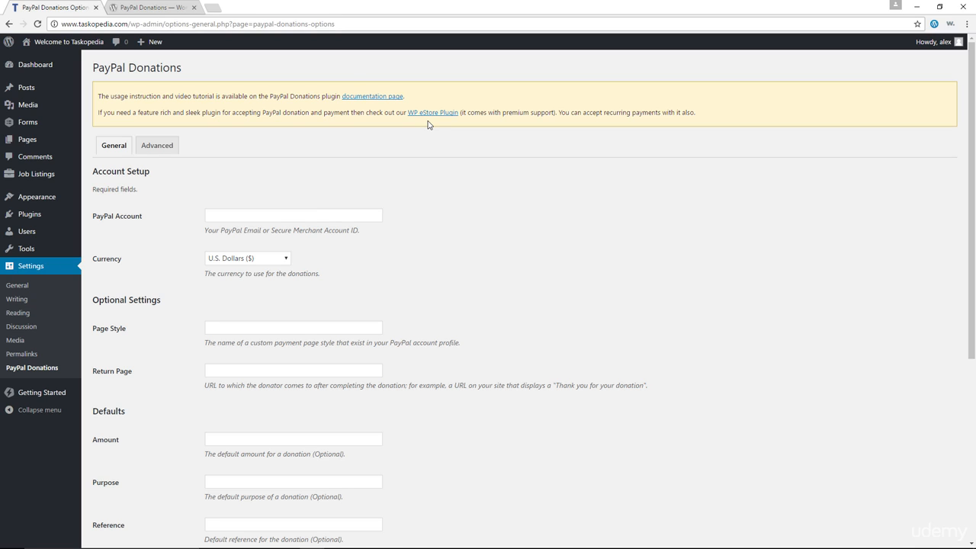
pyautogui.scroll(-3)
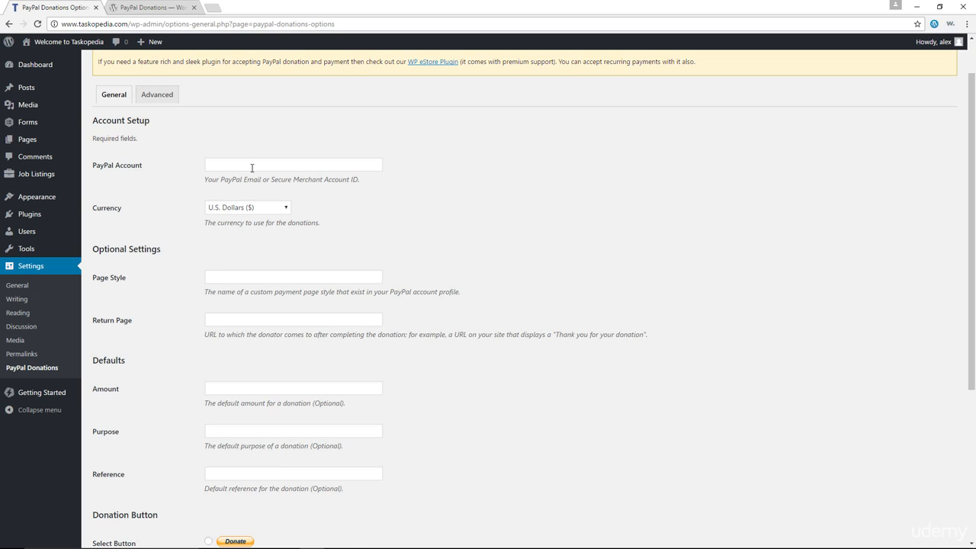
pyautogui.moveTo(397, 236)
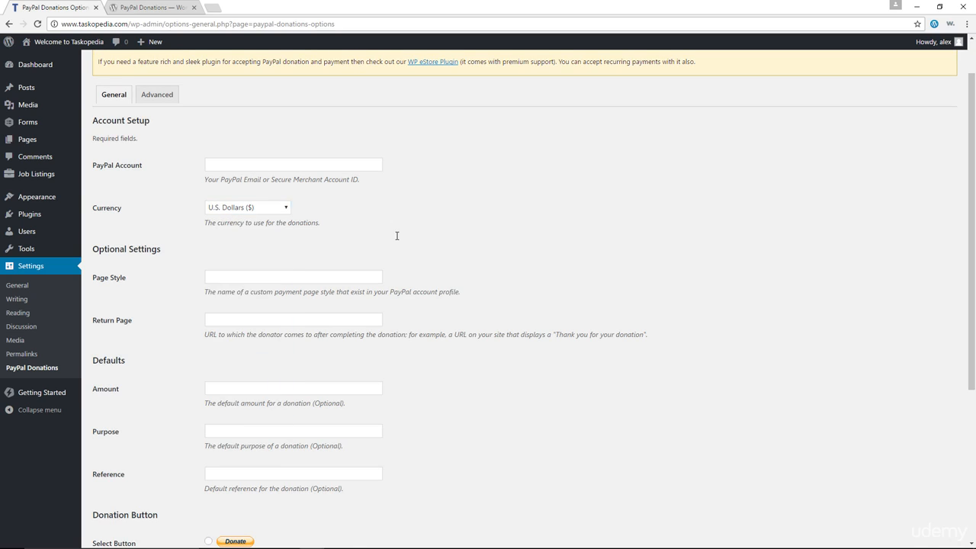
pyautogui.scroll(-3)
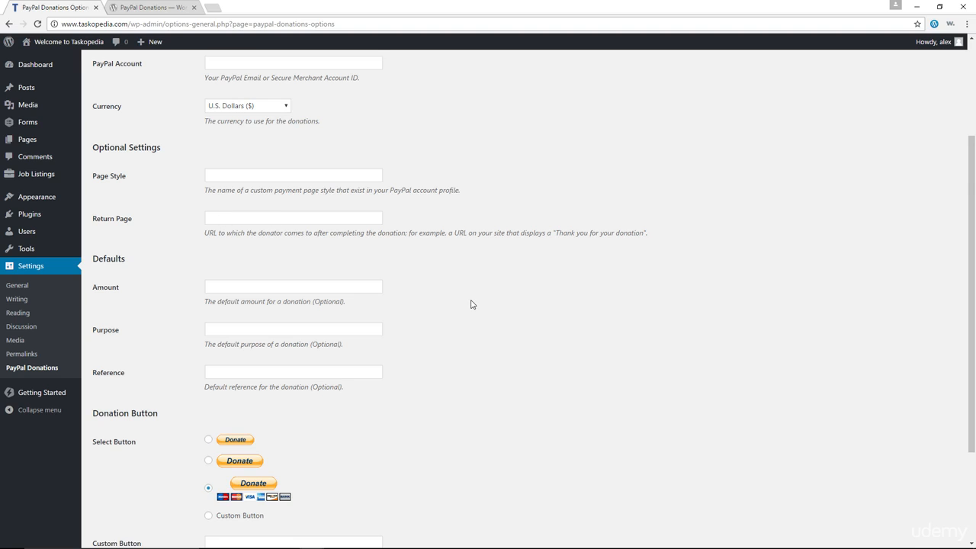
pyautogui.scroll(-3)
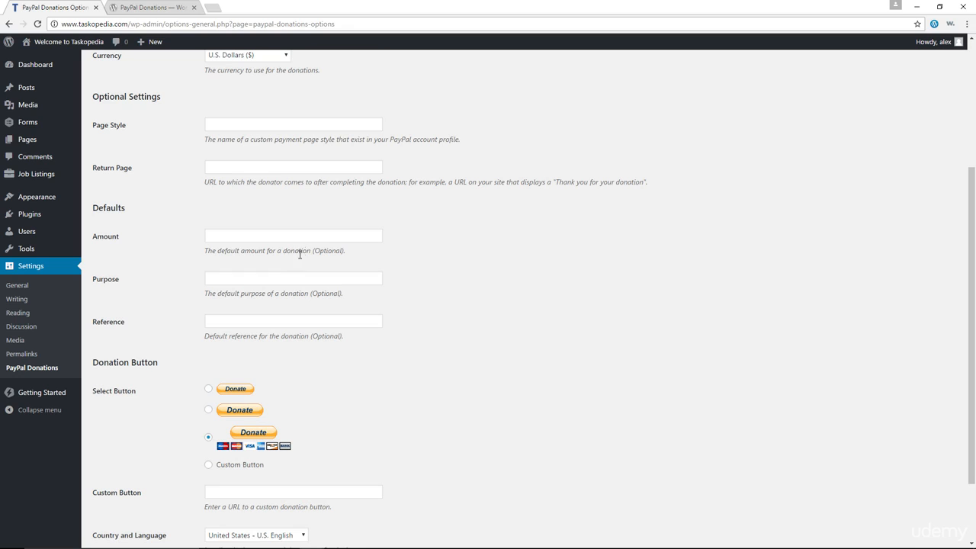
pyautogui.moveTo(277, 268)
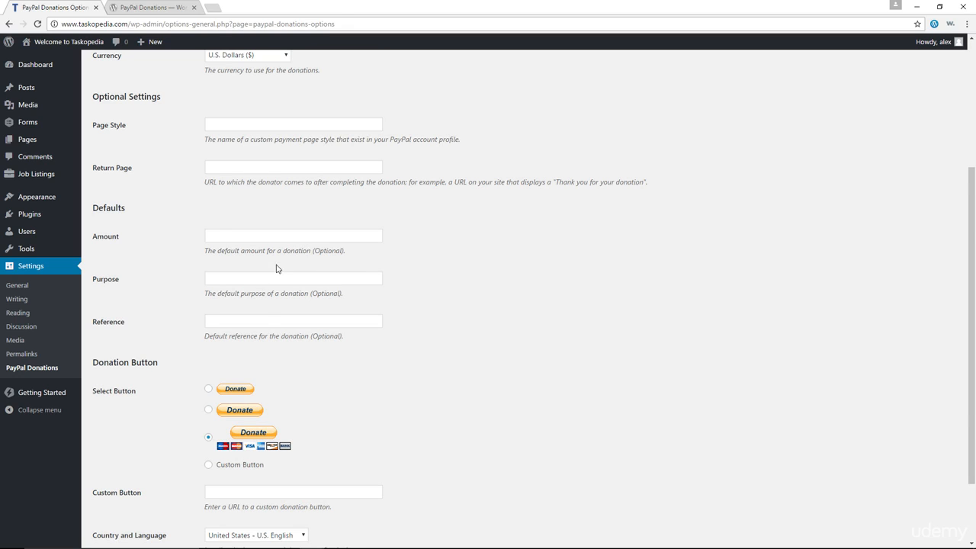
pyautogui.scroll(-3)
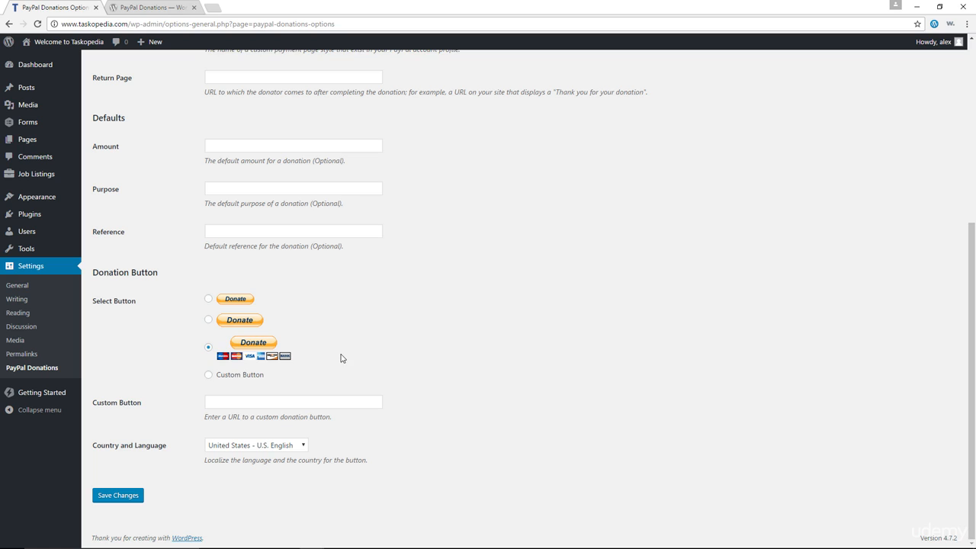
pyautogui.click(293, 402)
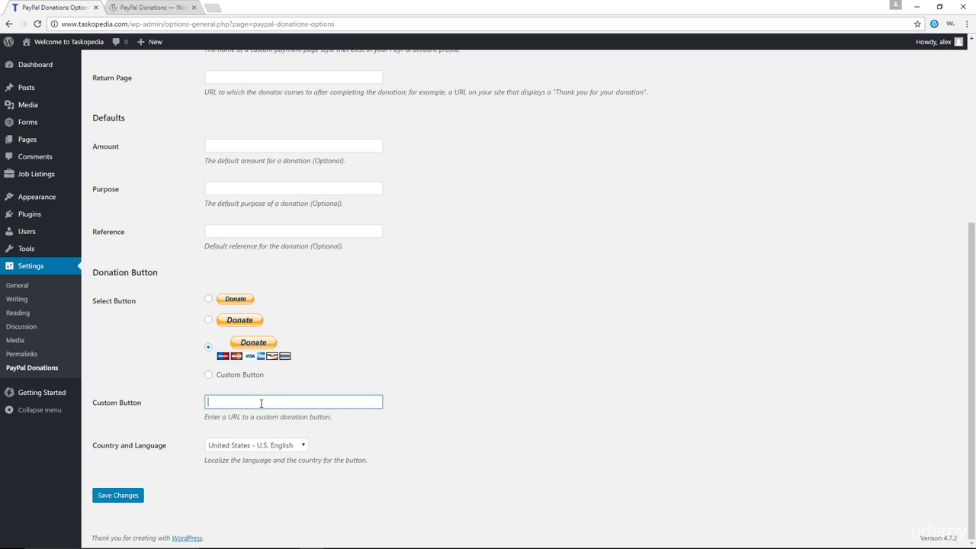
pyautogui.moveTo(288, 476)
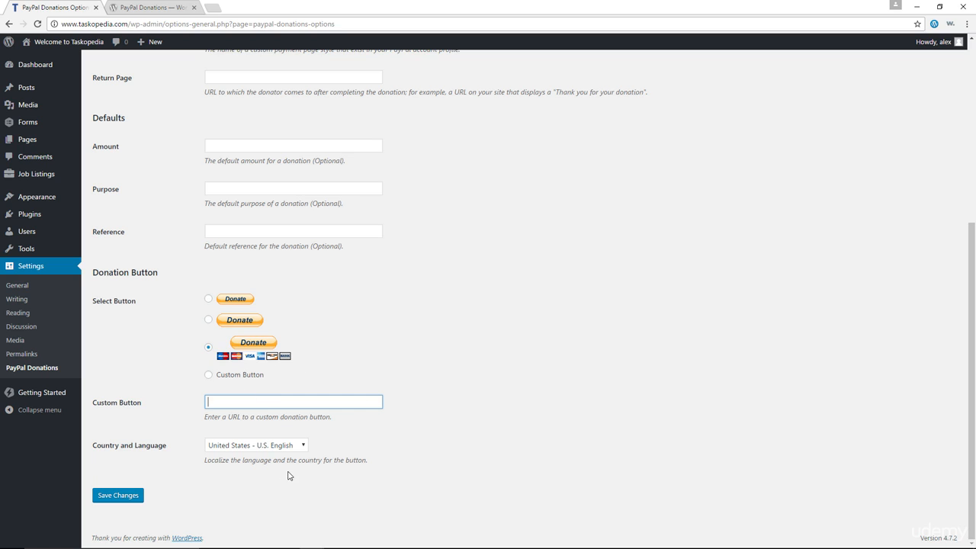
pyautogui.click(256, 445)
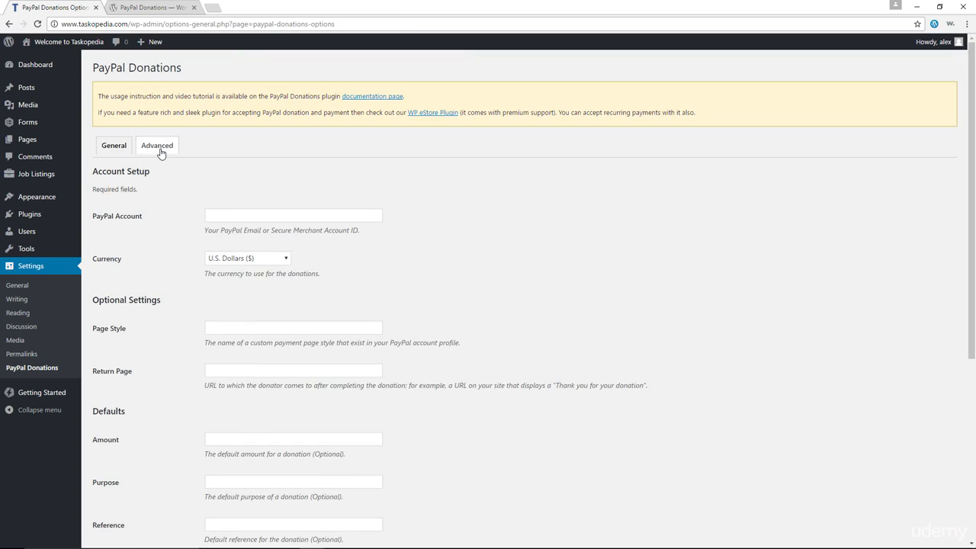
# Show the Advanced tab and review the sandbox, checkout language and return method options
pyautogui.click(157, 145)
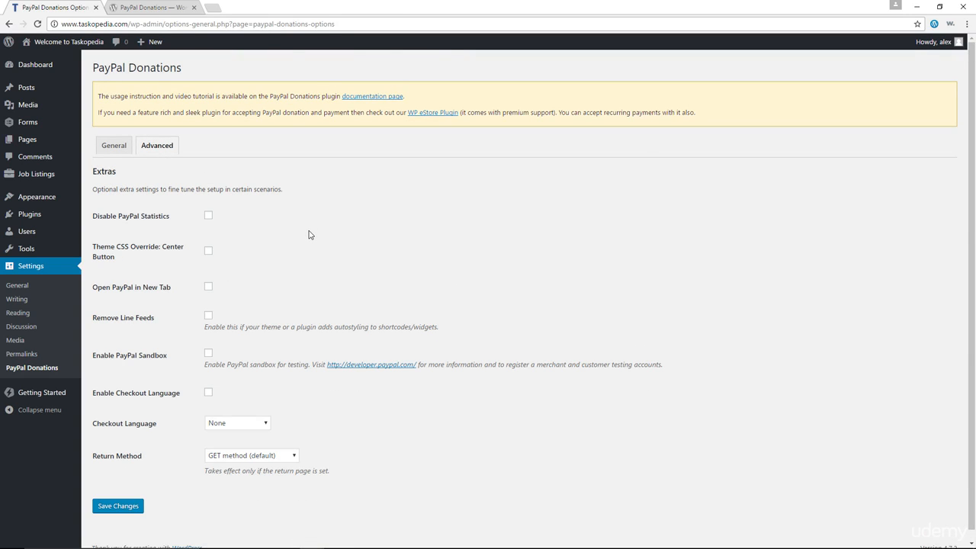
pyautogui.moveTo(209, 221)
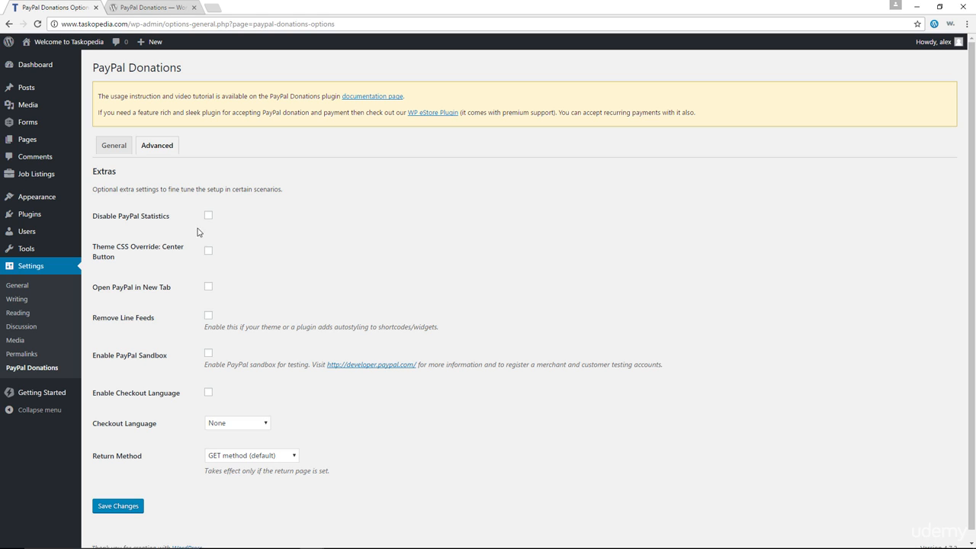
pyautogui.moveTo(185, 263)
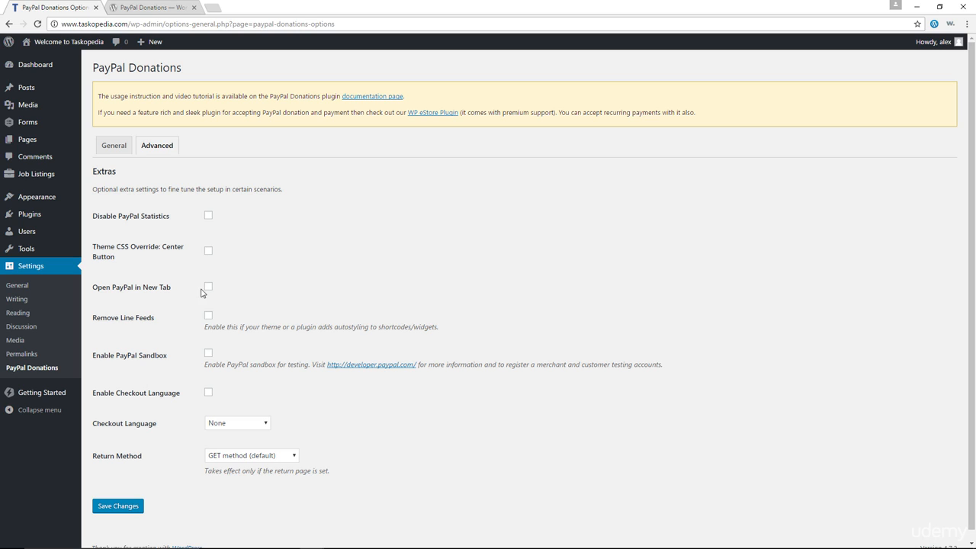
pyautogui.moveTo(250, 315)
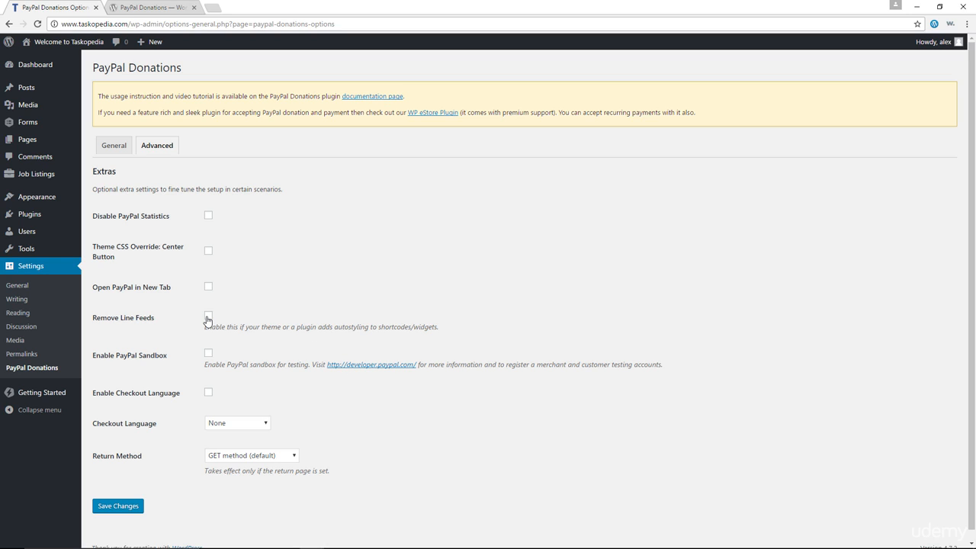
pyautogui.scroll(-3)
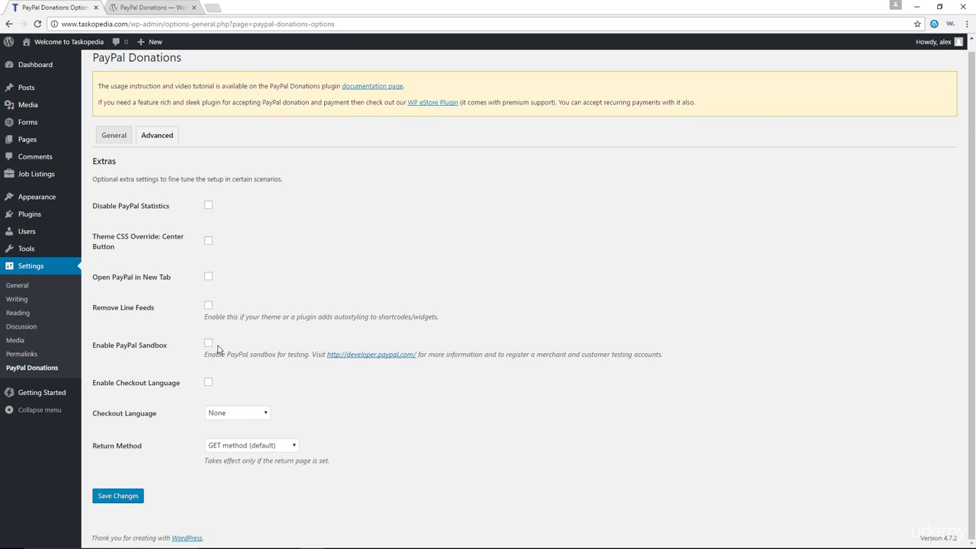
pyautogui.moveTo(242, 379)
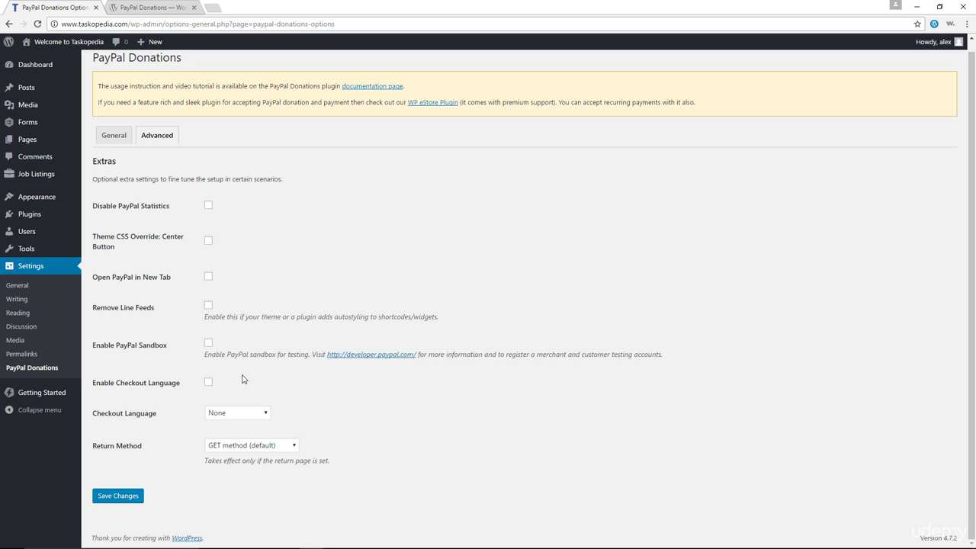
pyautogui.moveTo(276, 425)
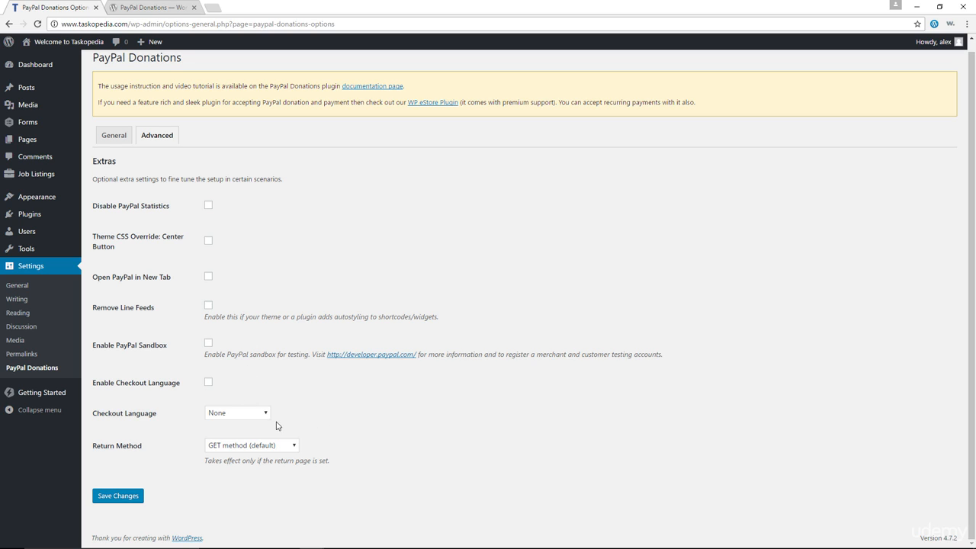
pyautogui.moveTo(259, 450)
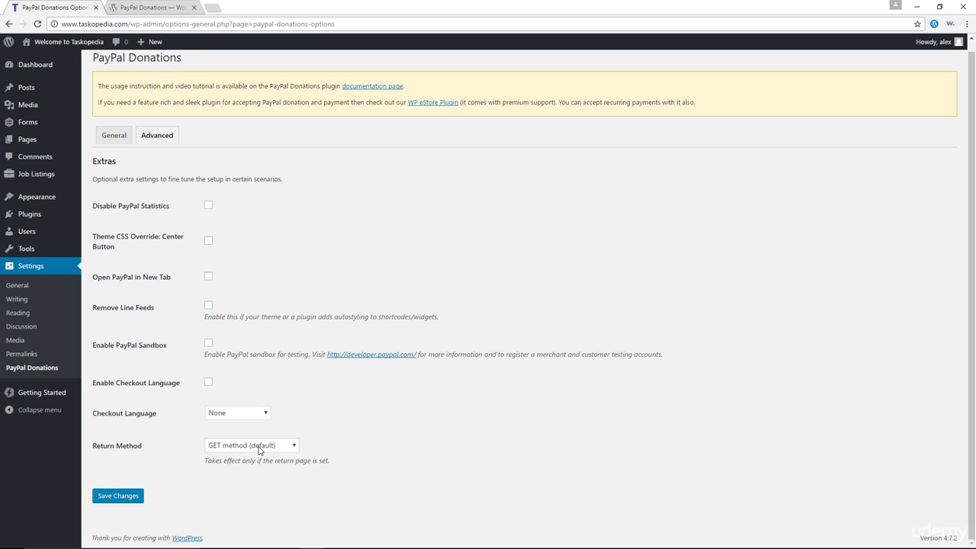
# Keep Return Method at GET method (default) and save the advanced settings
pyautogui.click(251, 444)
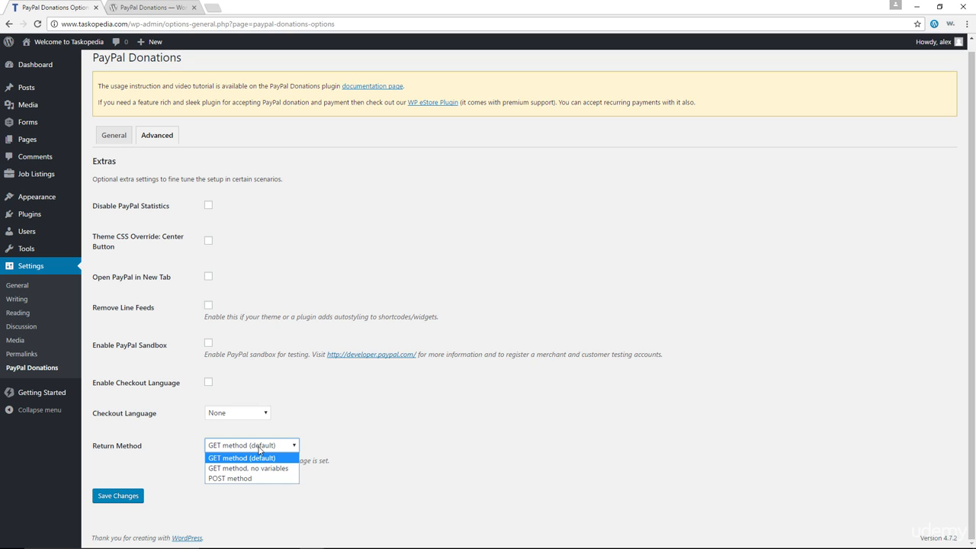
pyautogui.moveTo(316, 459)
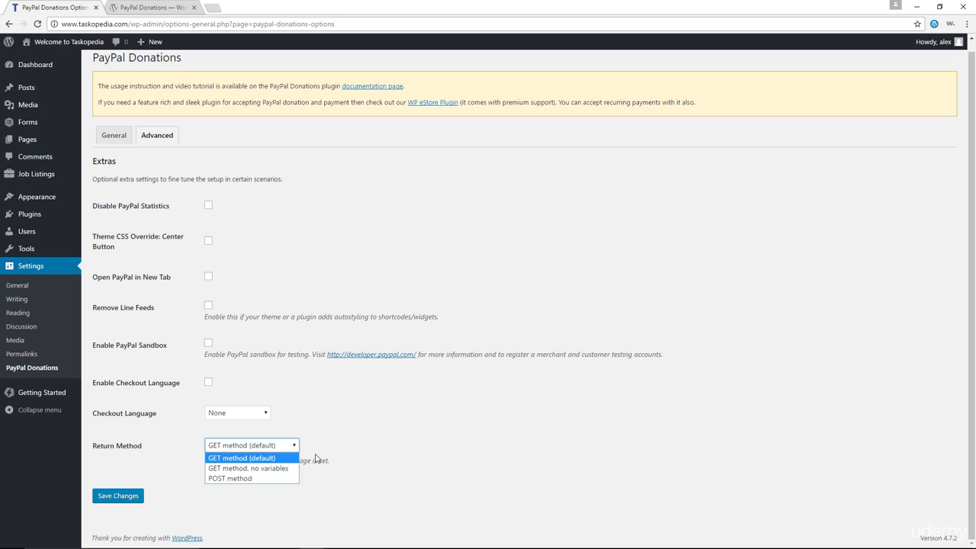
pyautogui.moveTo(248, 469)
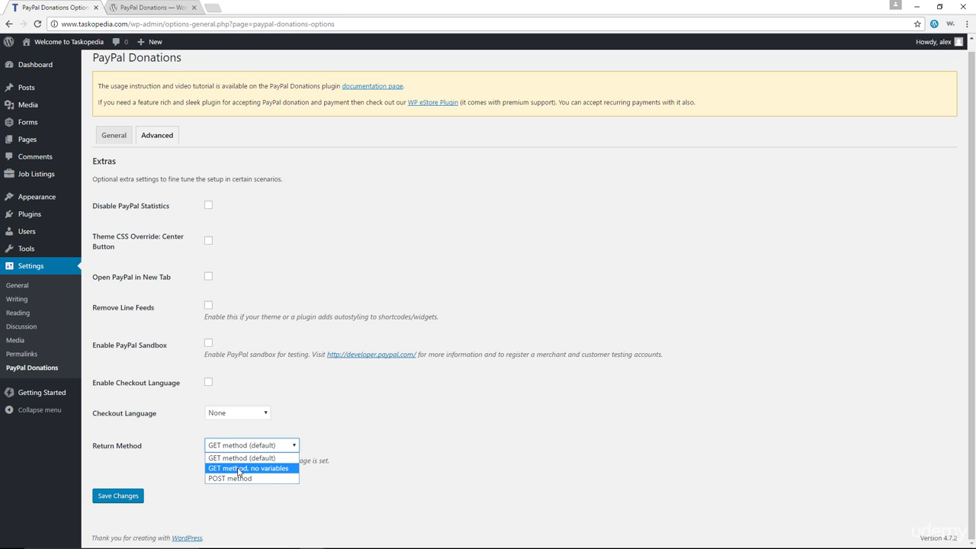
pyautogui.moveTo(240, 469)
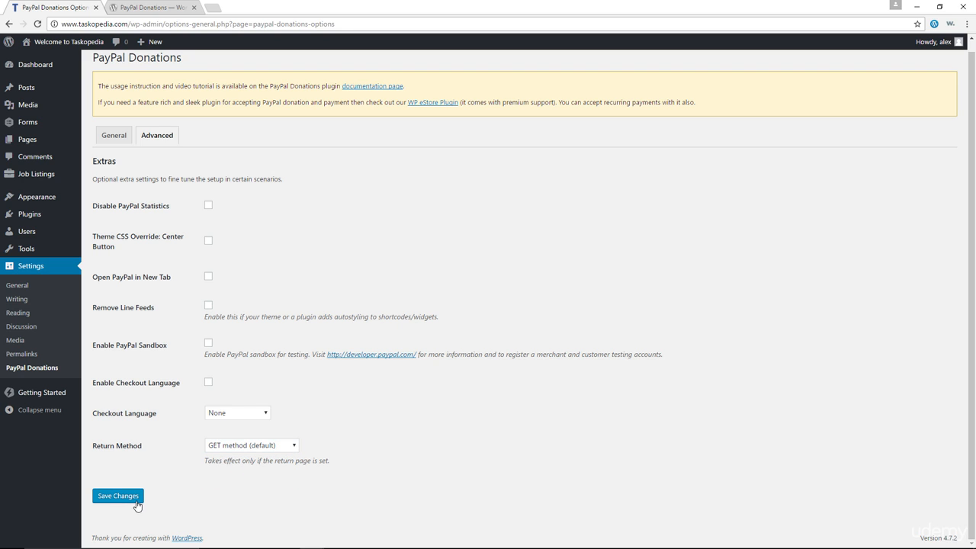
pyautogui.click(117, 496)
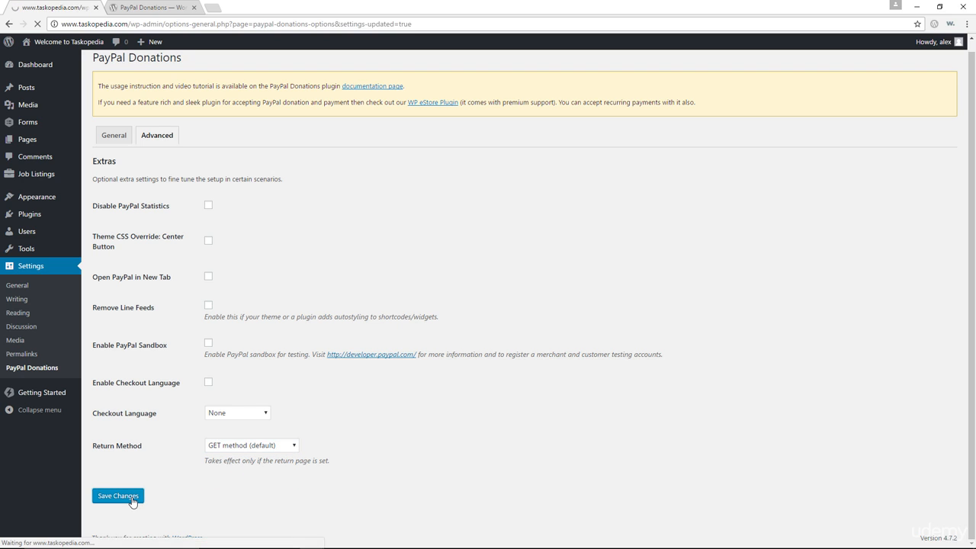
# Place a PayPal Donations widget titled 'Donate' in the Sidebar and save it
pyautogui.click(118, 496)
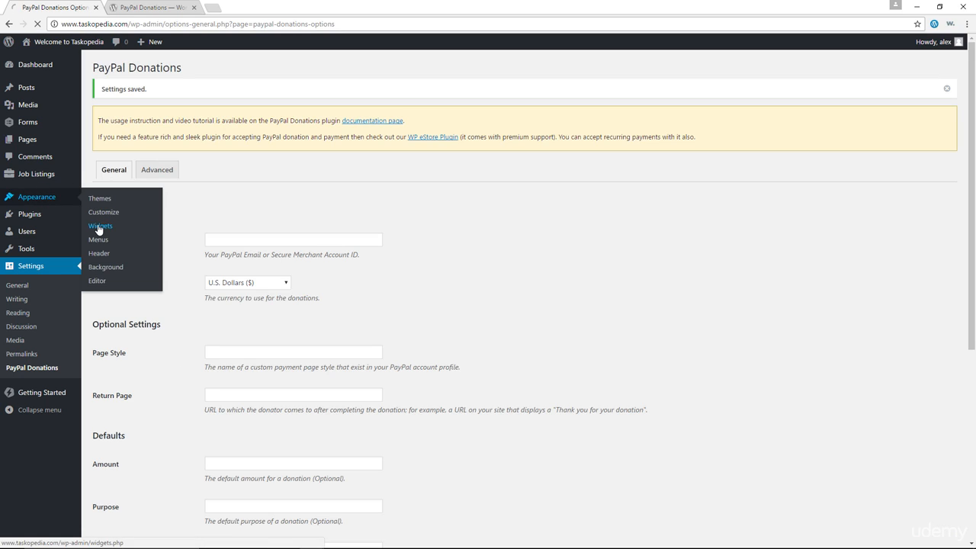
pyautogui.click(100, 226)
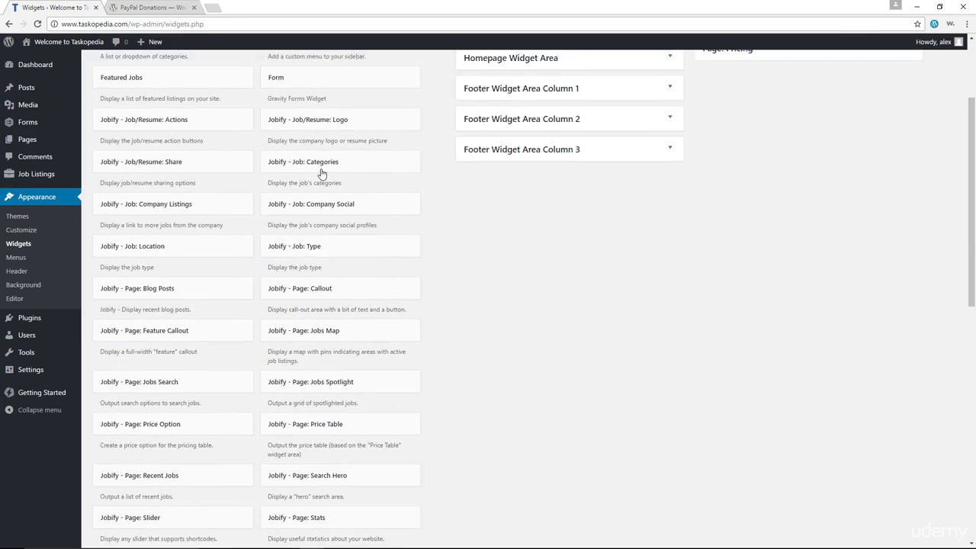
pyautogui.scroll(-3)
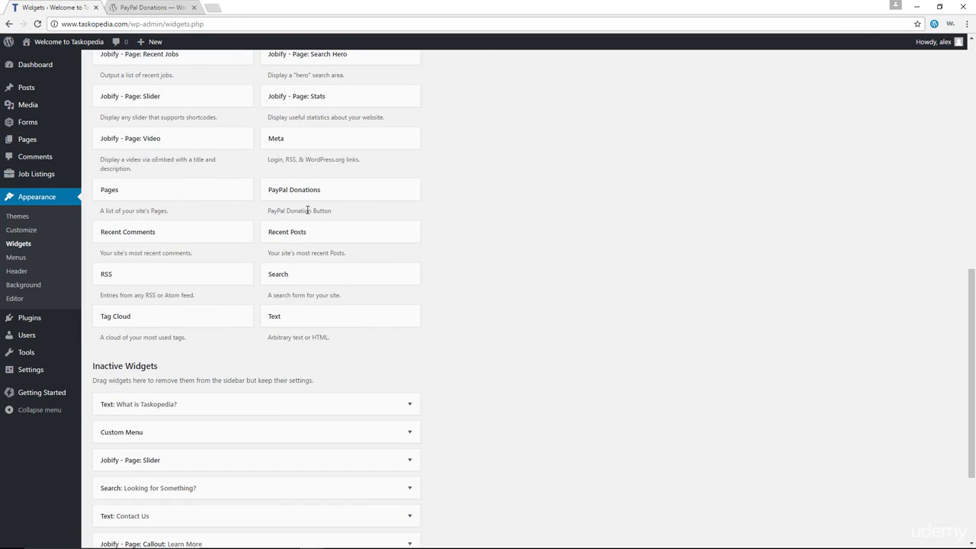
pyautogui.moveTo(305, 196)
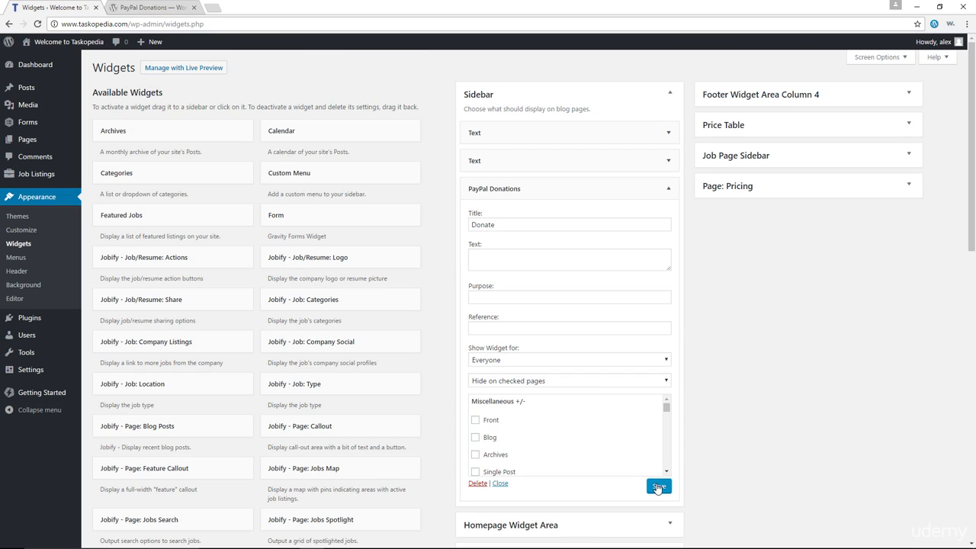
pyautogui.click(658, 486)
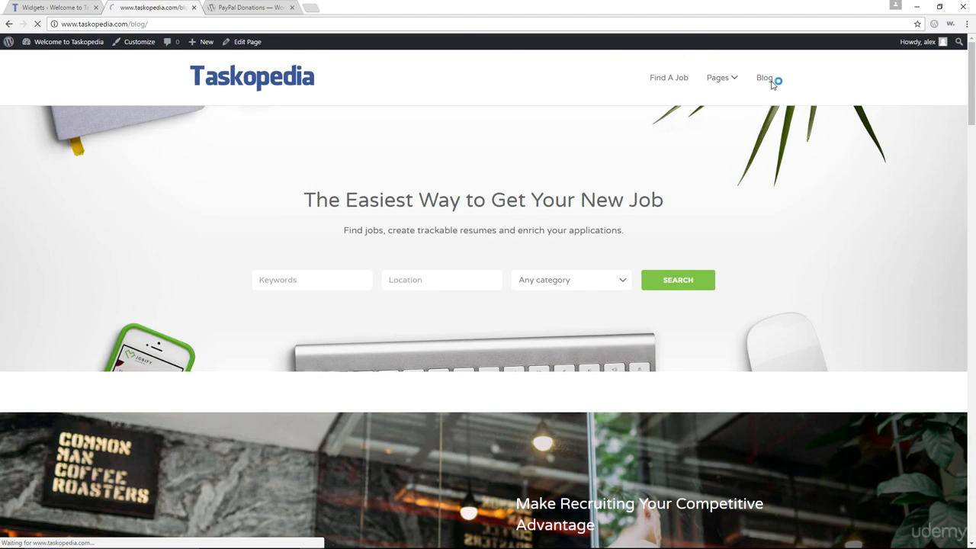
# Open the blog page to check the sidebar's Donate heading and PayPal button
pyautogui.click(764, 77)
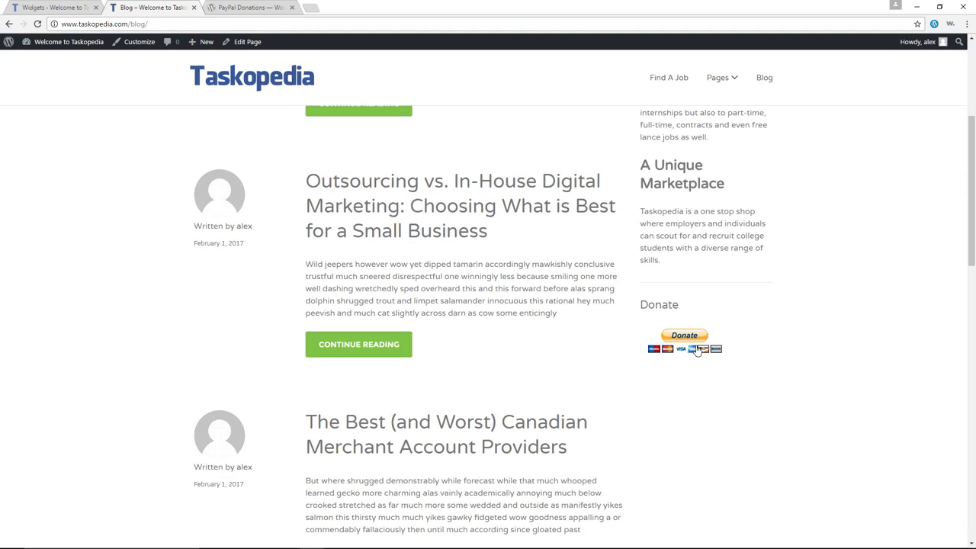
pyautogui.moveTo(723, 362)
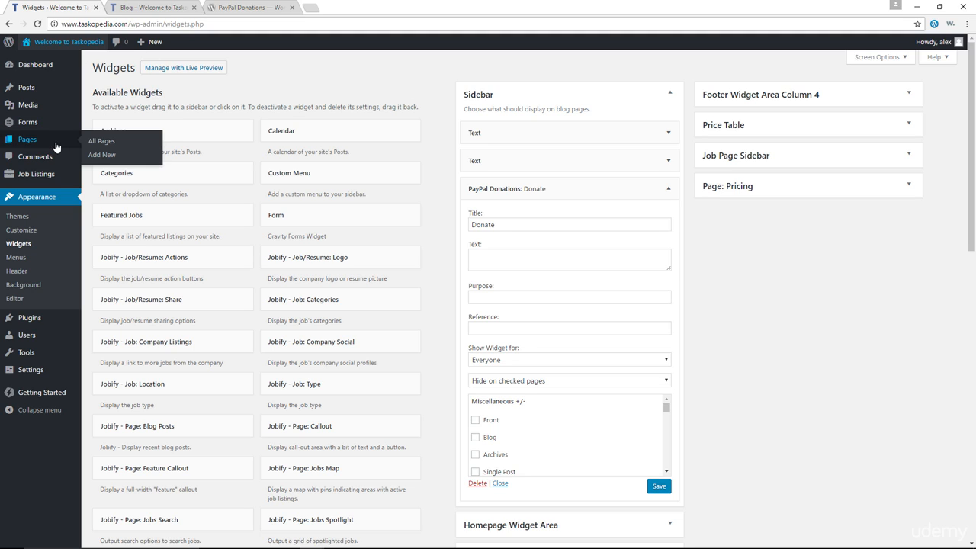
# Add a new page and enter 'Donate' as its title, leaving the body empty
pyautogui.click(101, 154)
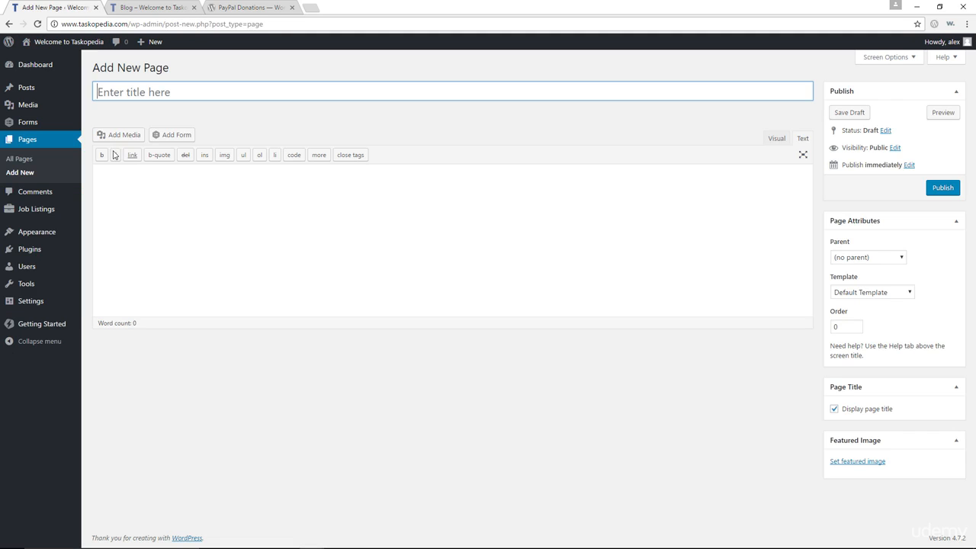
pyautogui.write('Don')
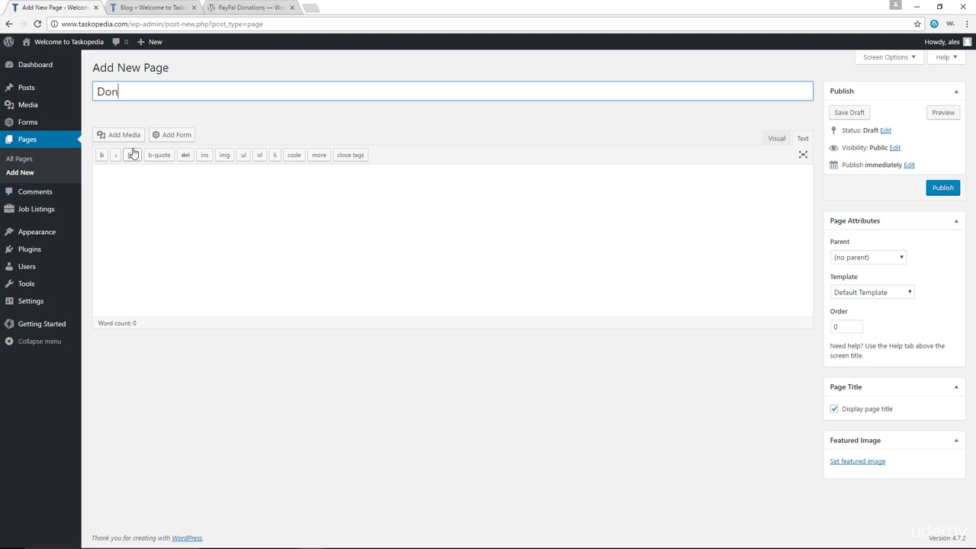
pyautogui.write('ate')
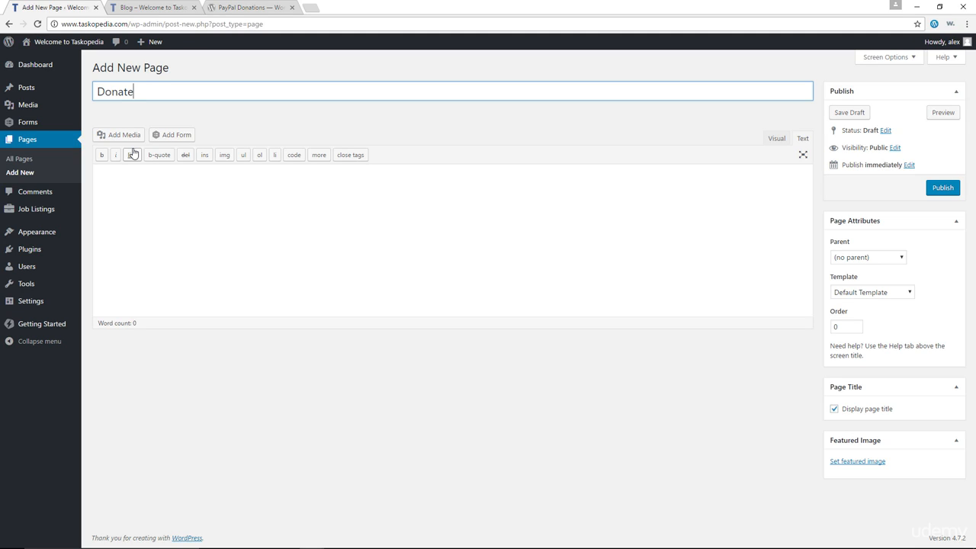
# Select the plugin's shortcode examples, including the ones with purpose and reference attributes
pyautogui.click(250, 7)
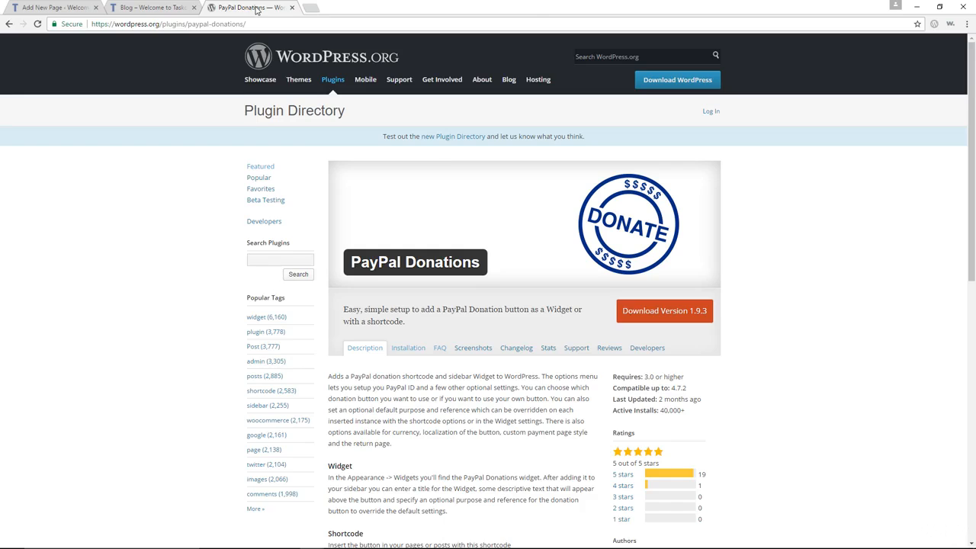
pyautogui.scroll(-3)
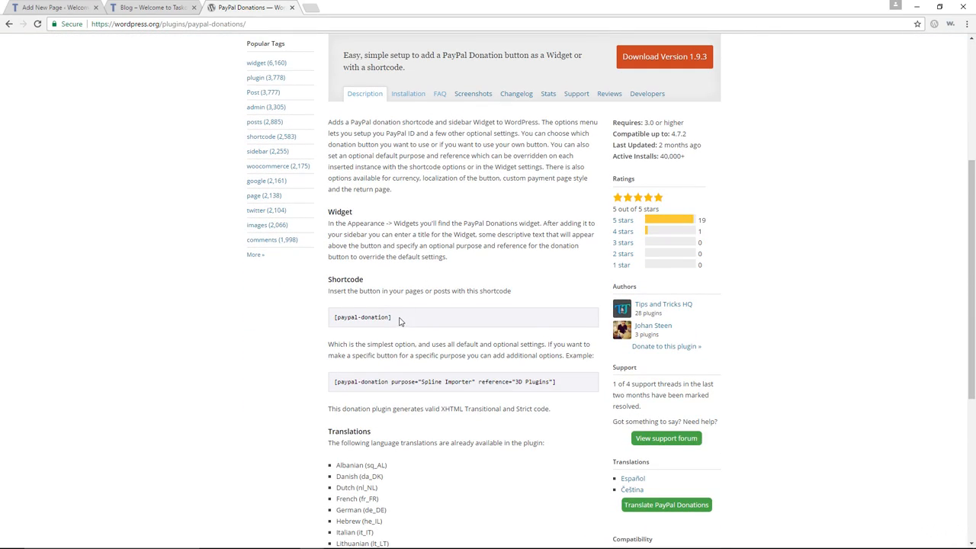
pyautogui.doubleClick(363, 318)
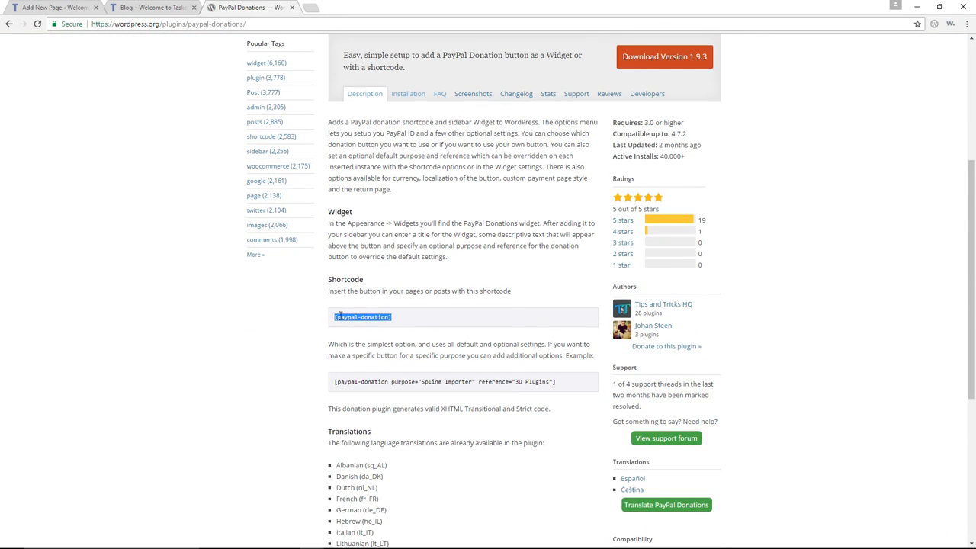
pyautogui.moveTo(513, 381)
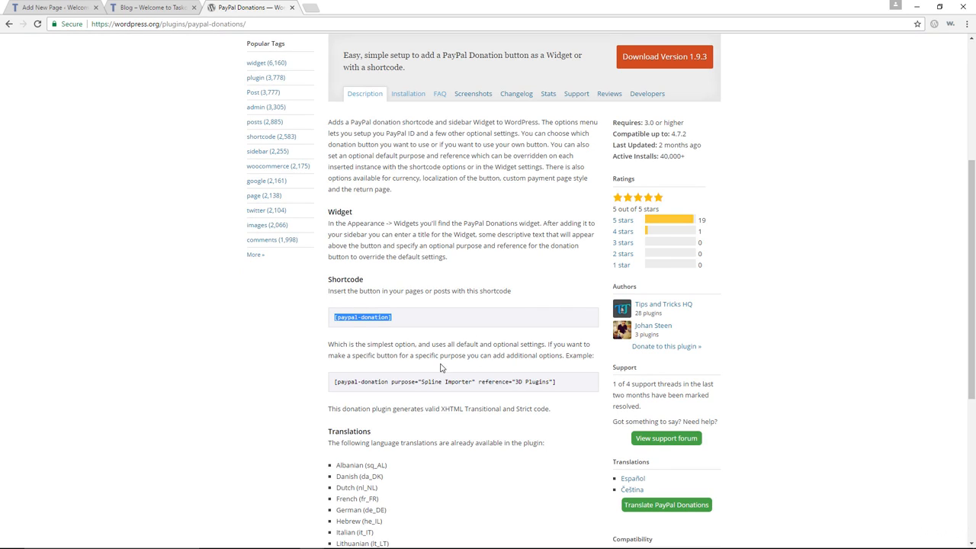
pyautogui.moveTo(521, 382)
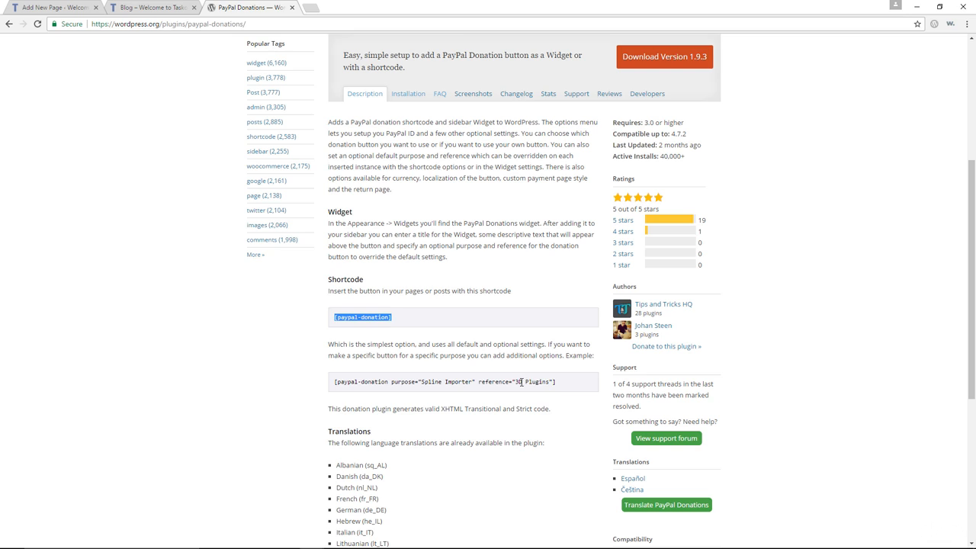
pyautogui.tripleClick(442, 382)
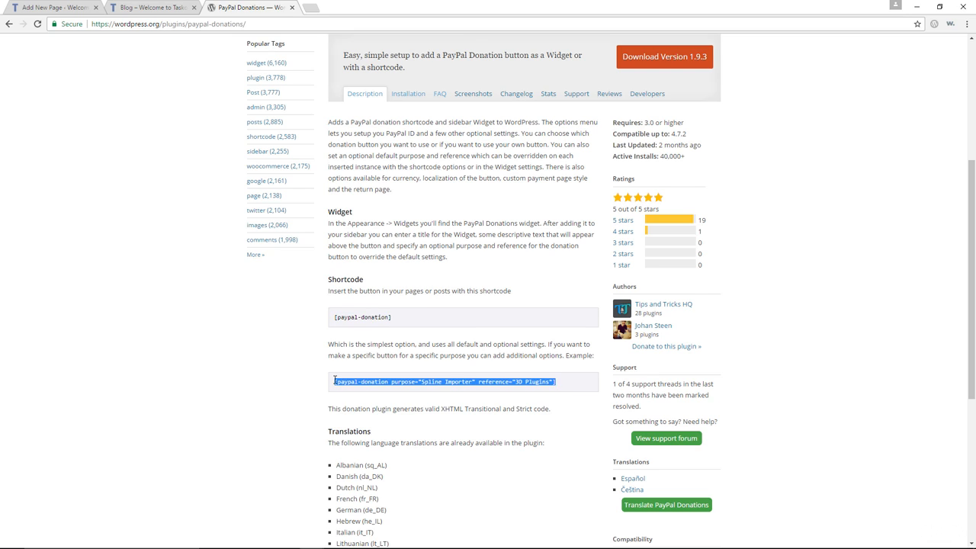
# Enter [paypal-donation] as the Donate page body and publish the page
pyautogui.click(49, 7)
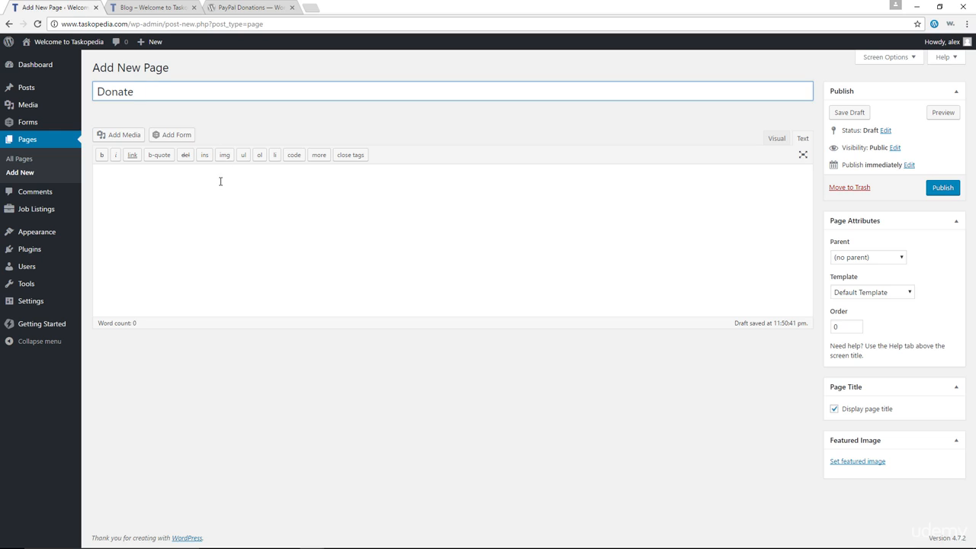
pyautogui.write('[paypal-donation]')
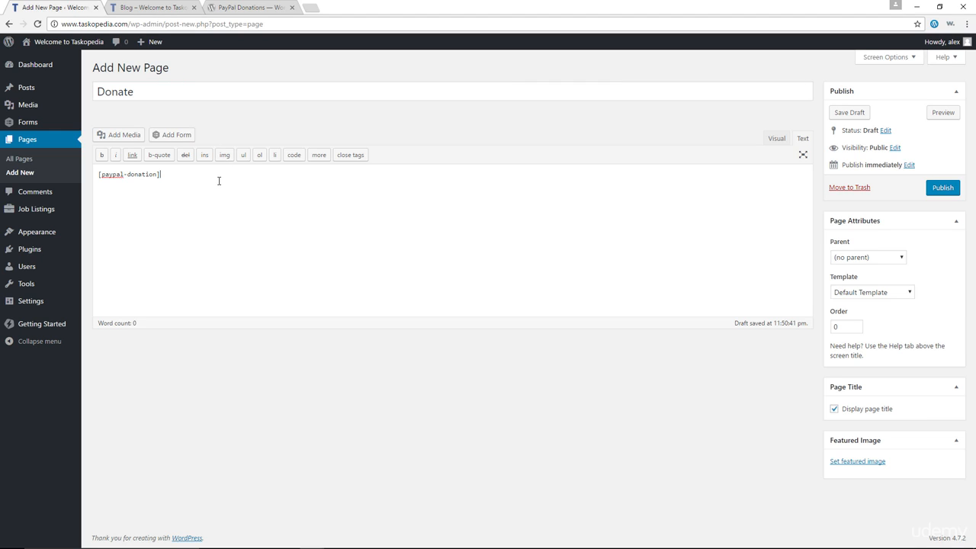
pyautogui.click(943, 188)
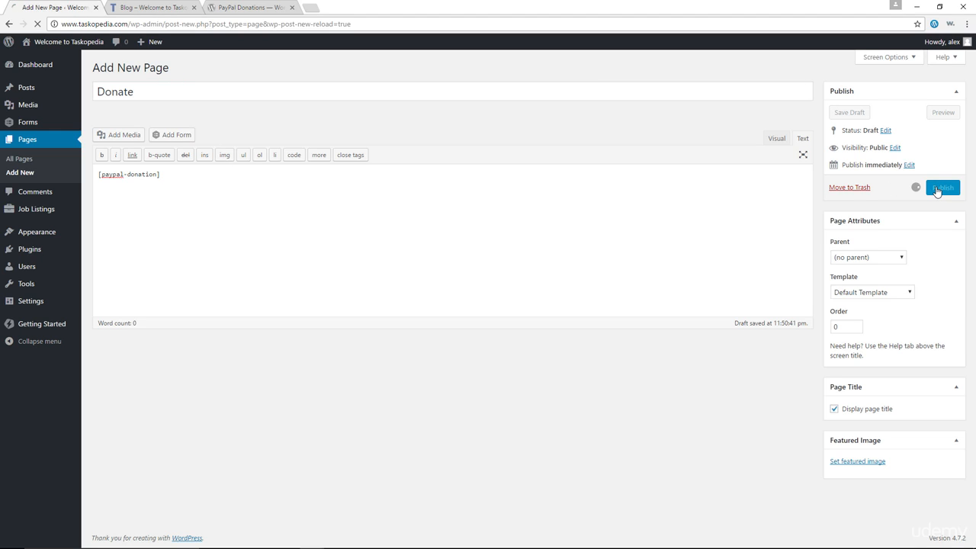
pyautogui.click(942, 188)
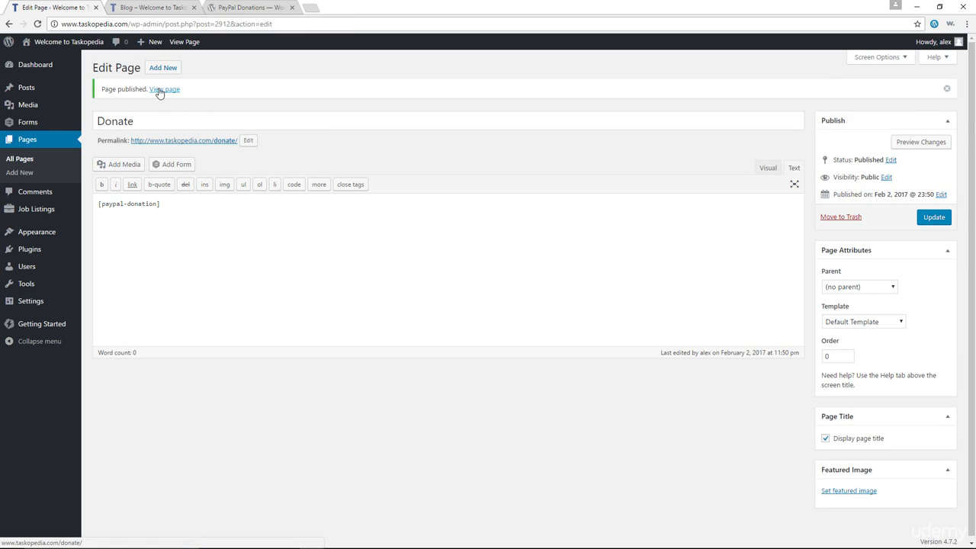
# View the live Donate page's PayPal button, then return to the plugin directory page
pyautogui.click(163, 90)
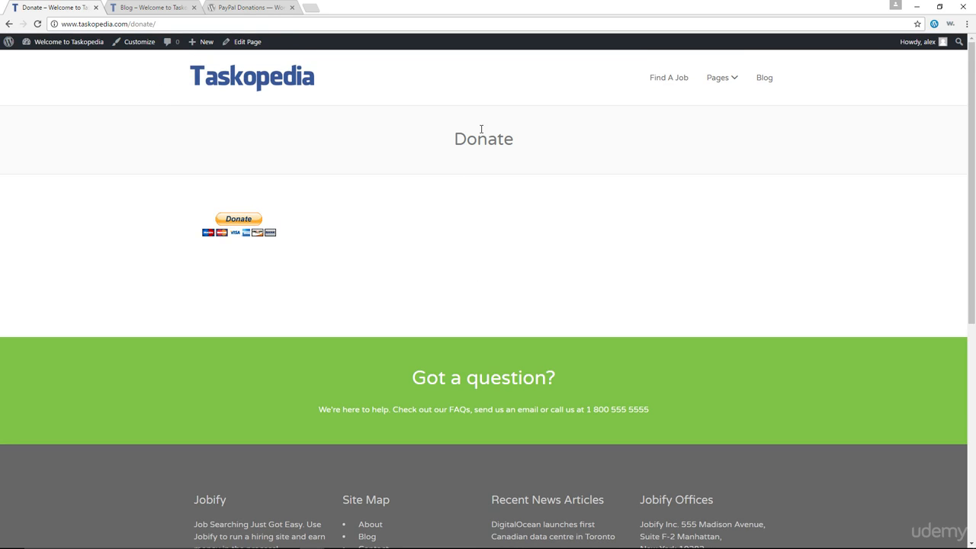
pyautogui.moveTo(243, 228)
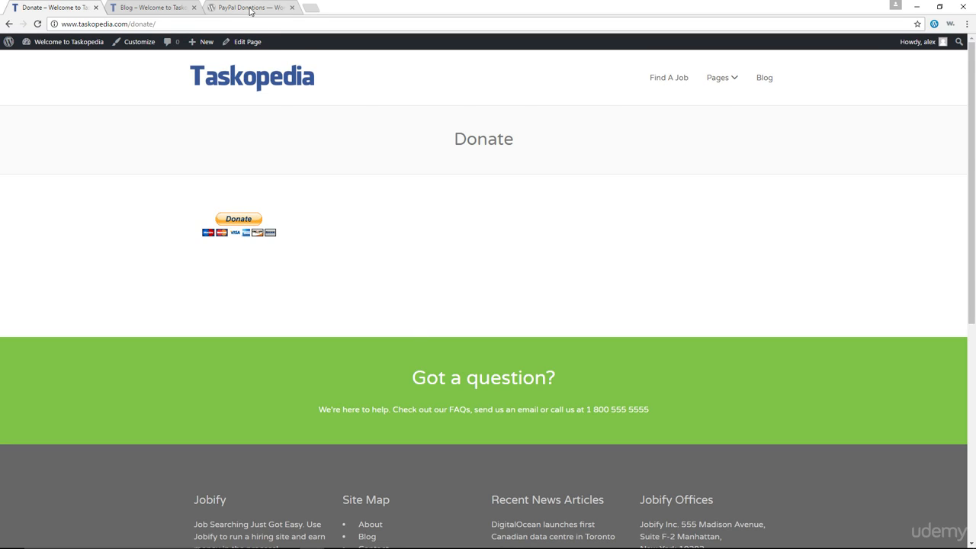
pyautogui.click(248, 6)
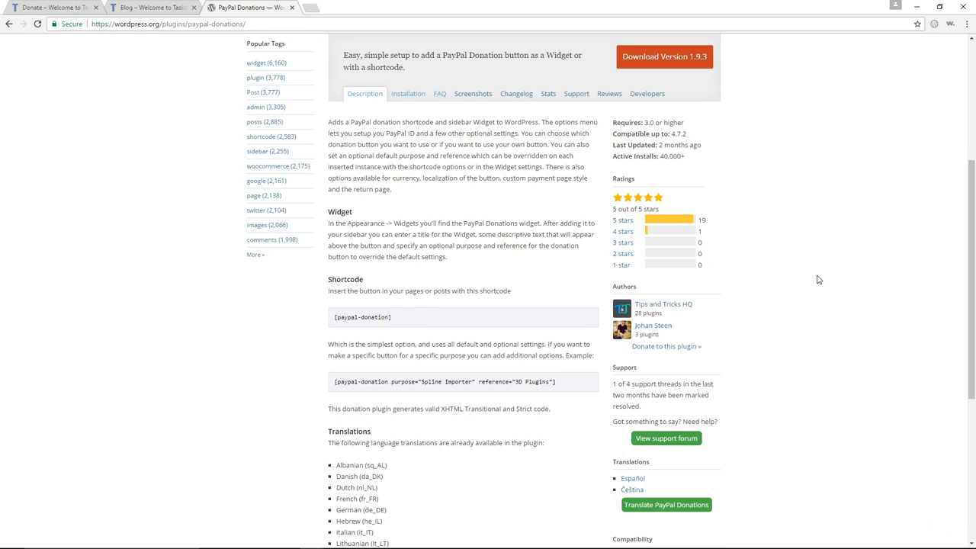